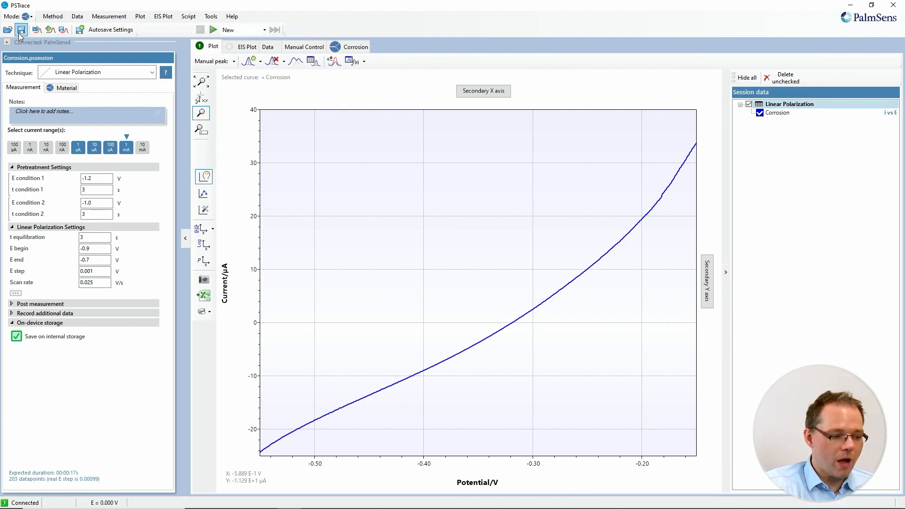
{"action": "mouse_move", "coordinate": [23, 17]}
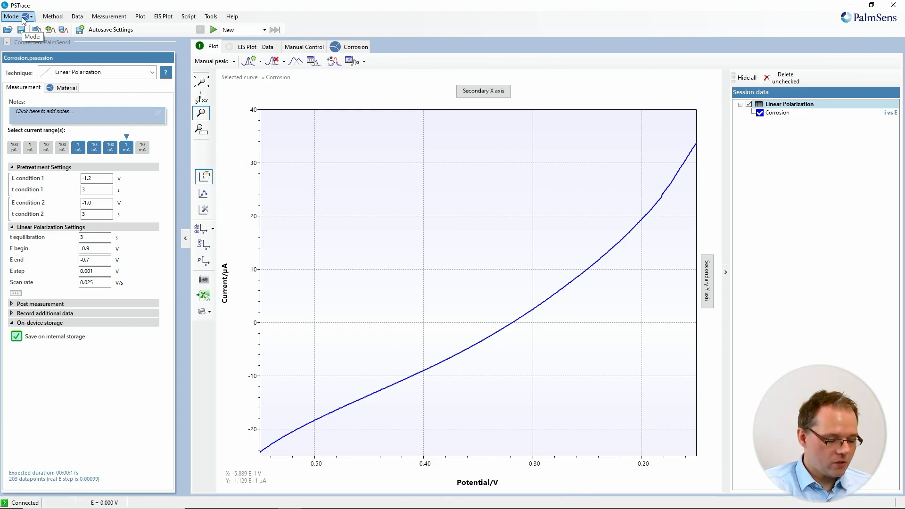
- Show the Mode list with Scientific, Analytical and Corrosion options
{"action": "left_click", "coordinate": [23, 17]}
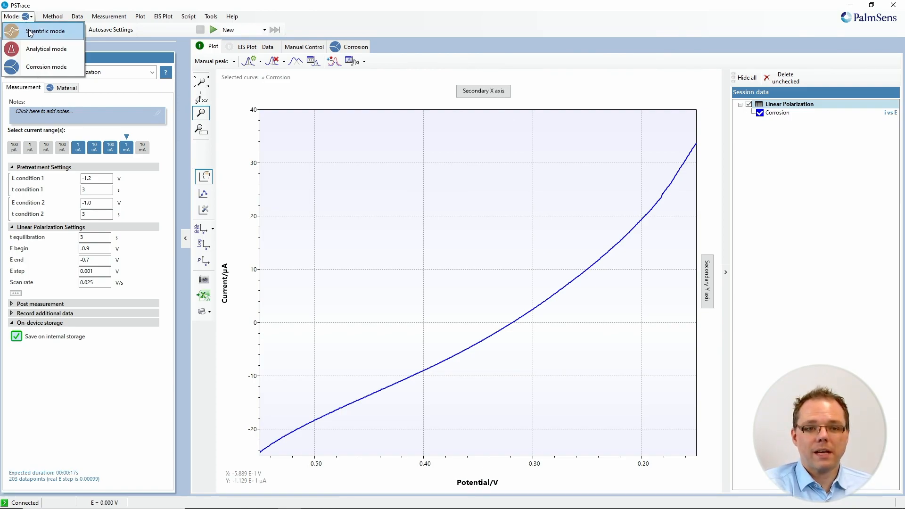
{"action": "mouse_move", "coordinate": [31, 32]}
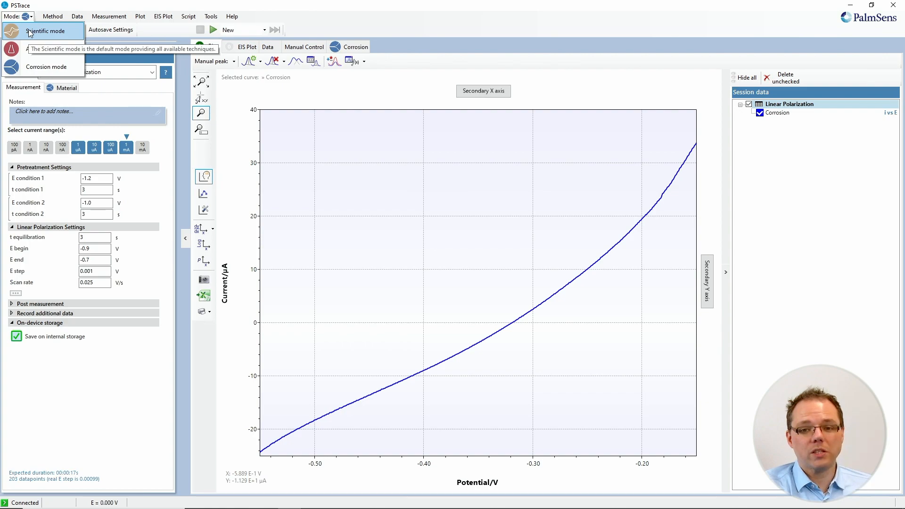
{"action": "mouse_move", "coordinate": [46, 49]}
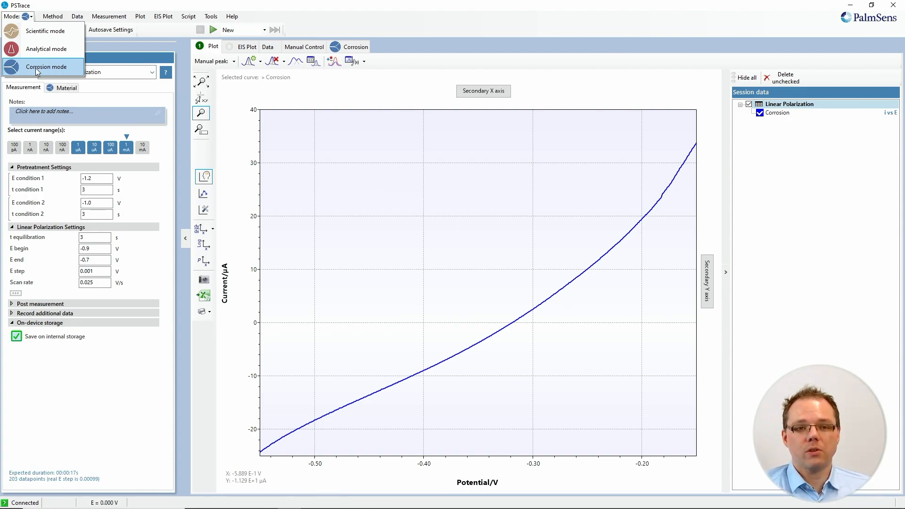
- Switch to Corrosion mode and re-choose Linear Polarization as the technique
{"action": "left_click", "coordinate": [46, 66]}
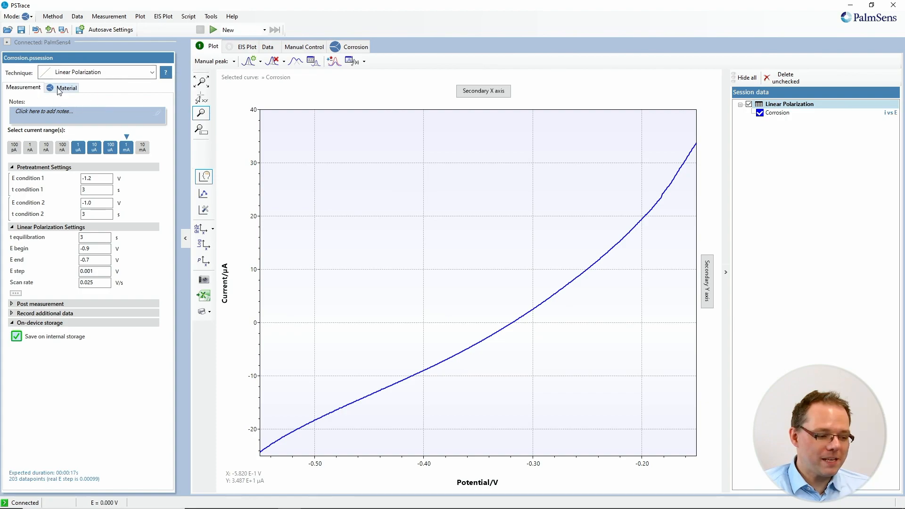
{"action": "left_click", "coordinate": [153, 71]}
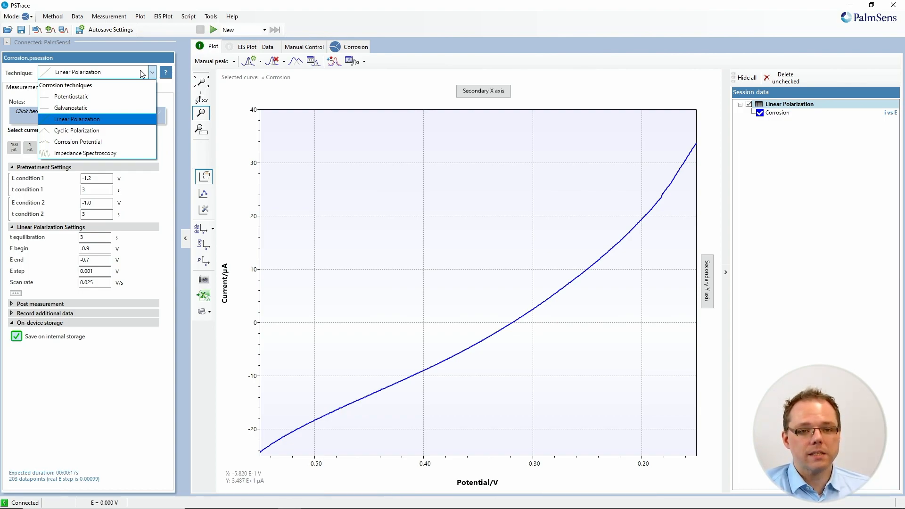
{"action": "mouse_move", "coordinate": [95, 117]}
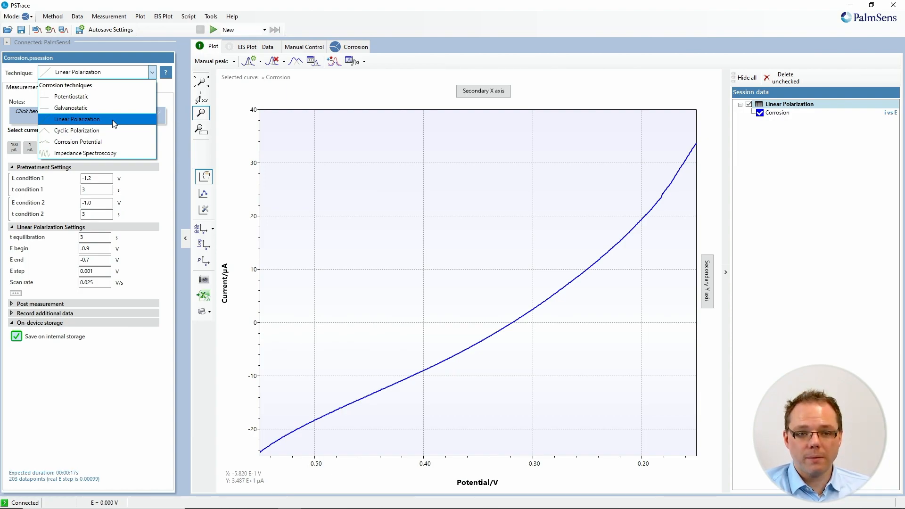
{"action": "left_click", "coordinate": [77, 119]}
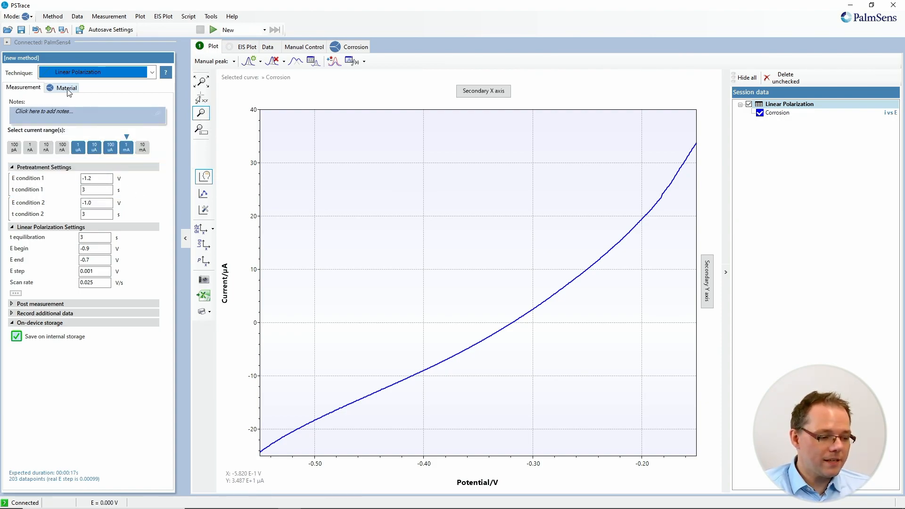
- Show the Material parameters: surface area, equivalent weight, density, betas and smoothing
{"action": "left_click", "coordinate": [66, 87]}
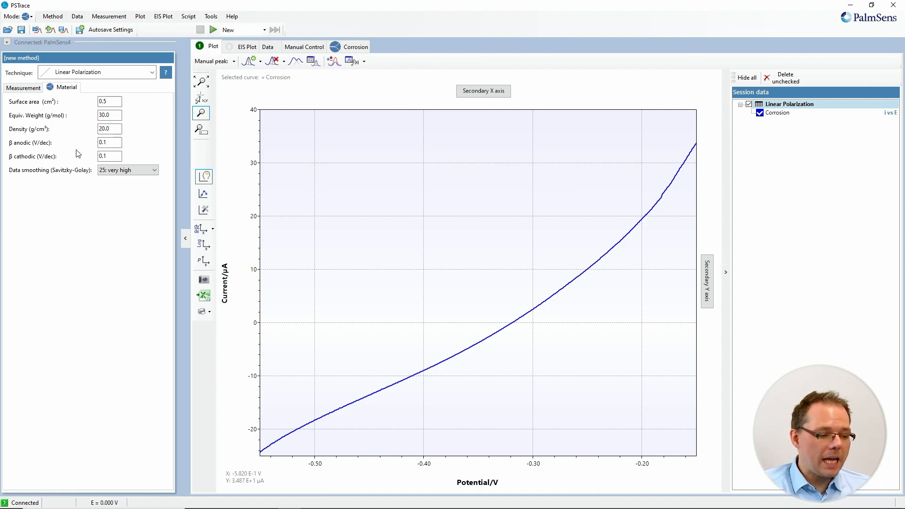
{"action": "mouse_move", "coordinate": [74, 128]}
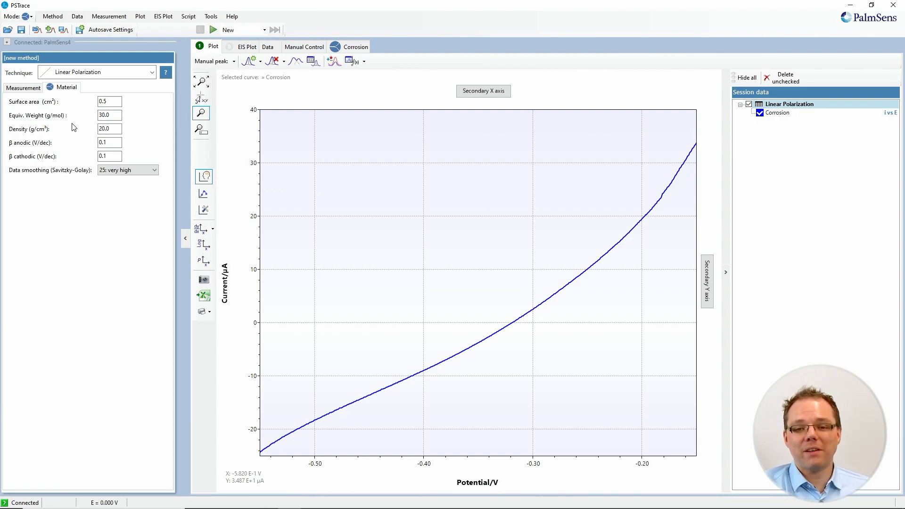
{"action": "mouse_move", "coordinate": [78, 100]}
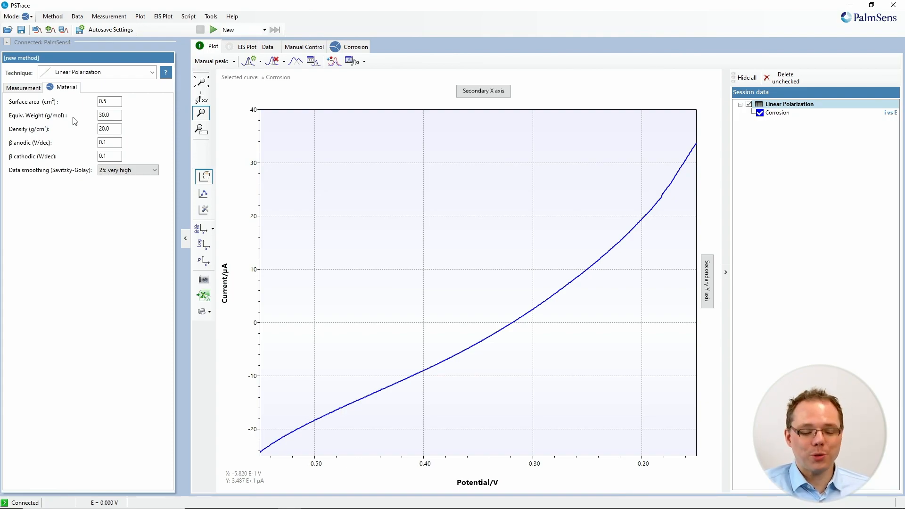
{"action": "mouse_move", "coordinate": [89, 140]}
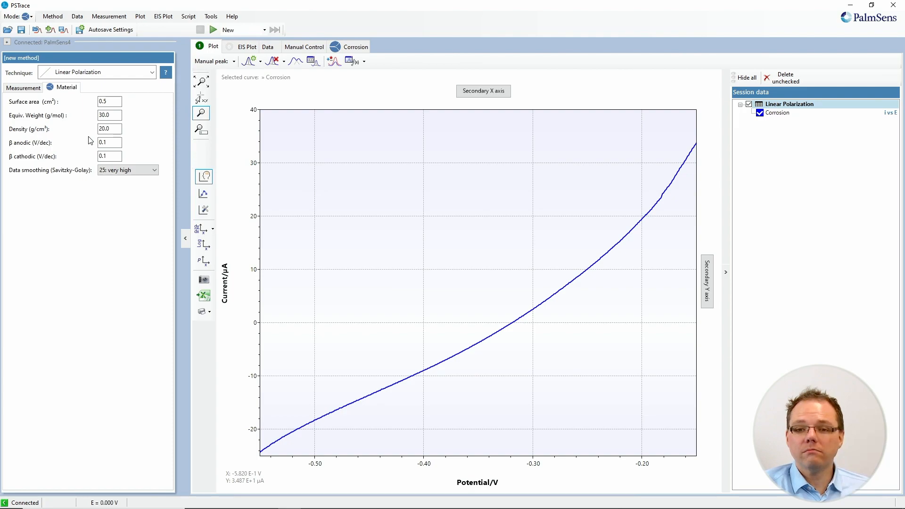
{"action": "mouse_move", "coordinate": [90, 149]}
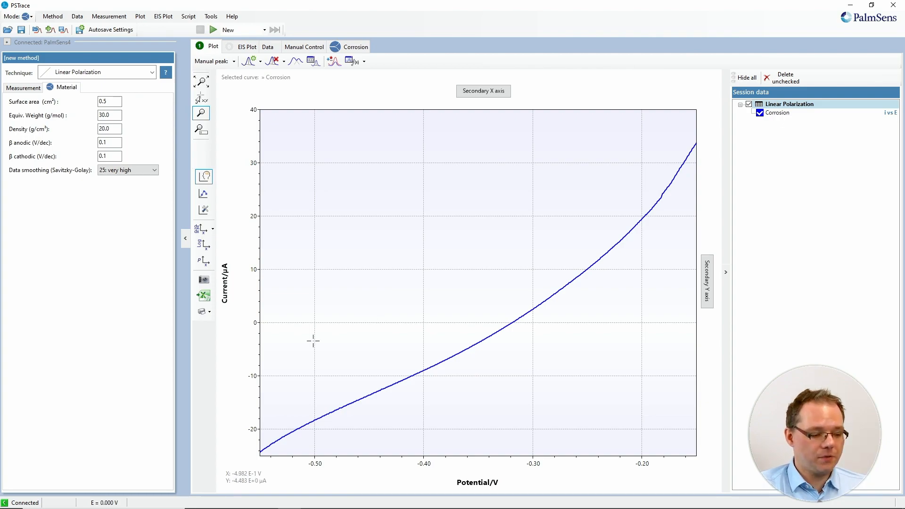
{"action": "left_click", "coordinate": [202, 243]}
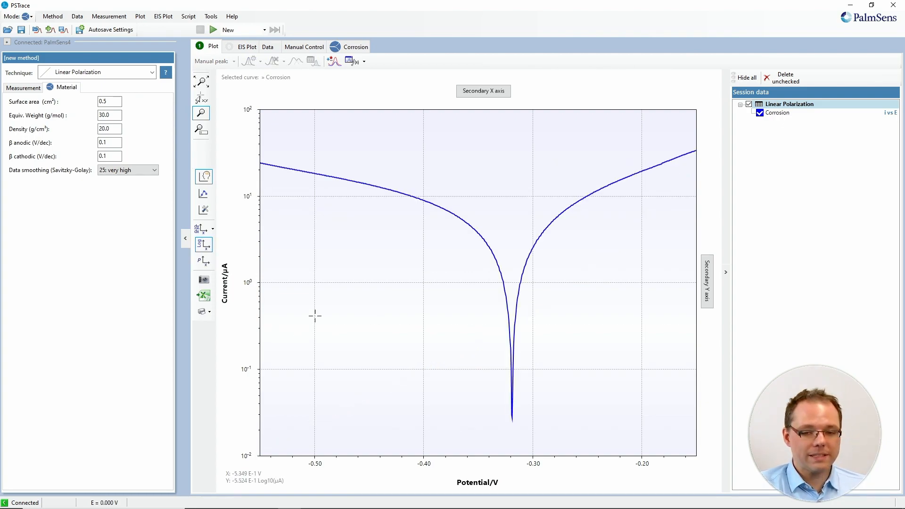
{"action": "mouse_move", "coordinate": [317, 222]}
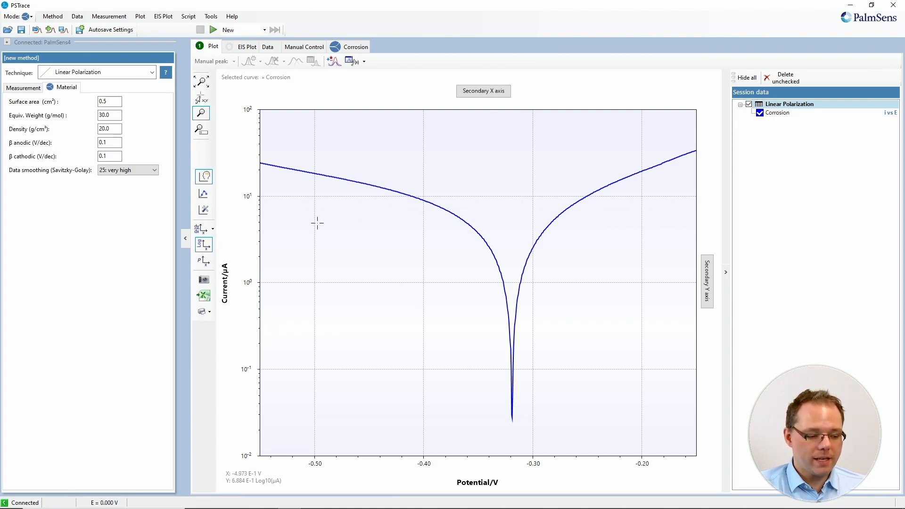
{"action": "mouse_move", "coordinate": [355, 332]}
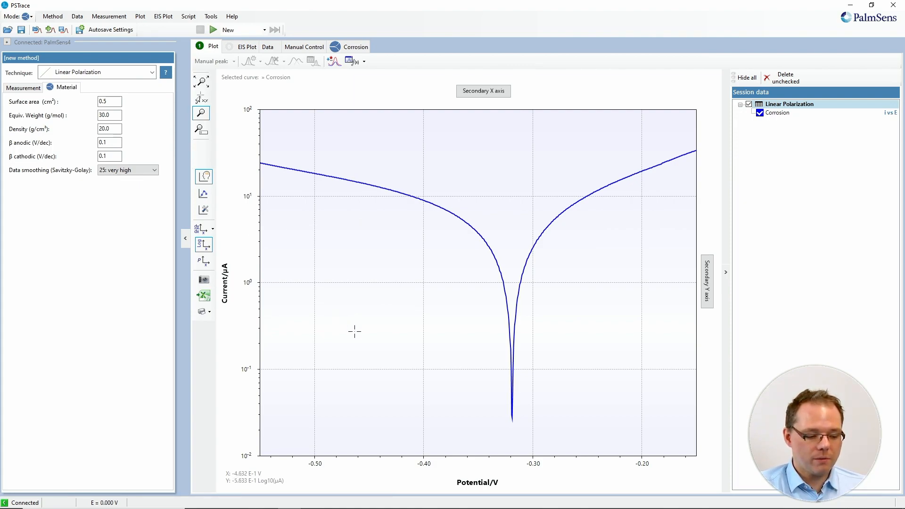
{"action": "mouse_move", "coordinate": [477, 245]}
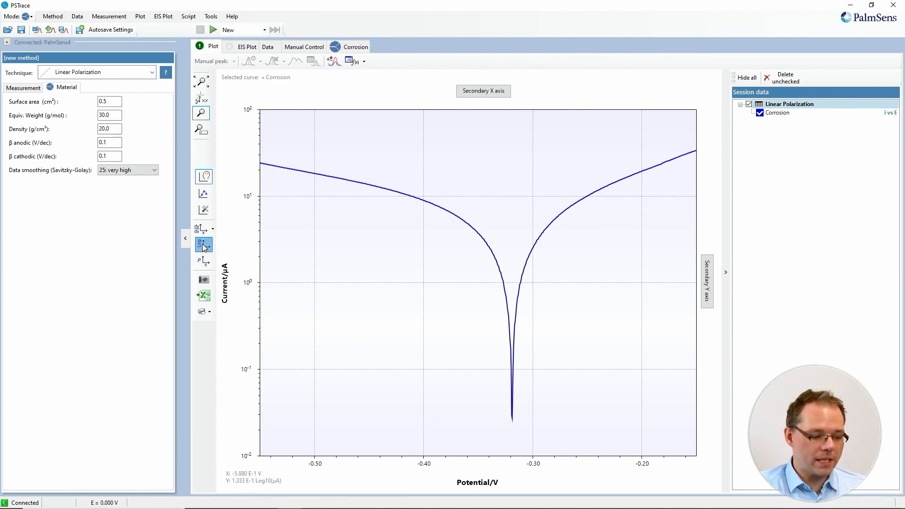
{"action": "left_click", "coordinate": [200, 244]}
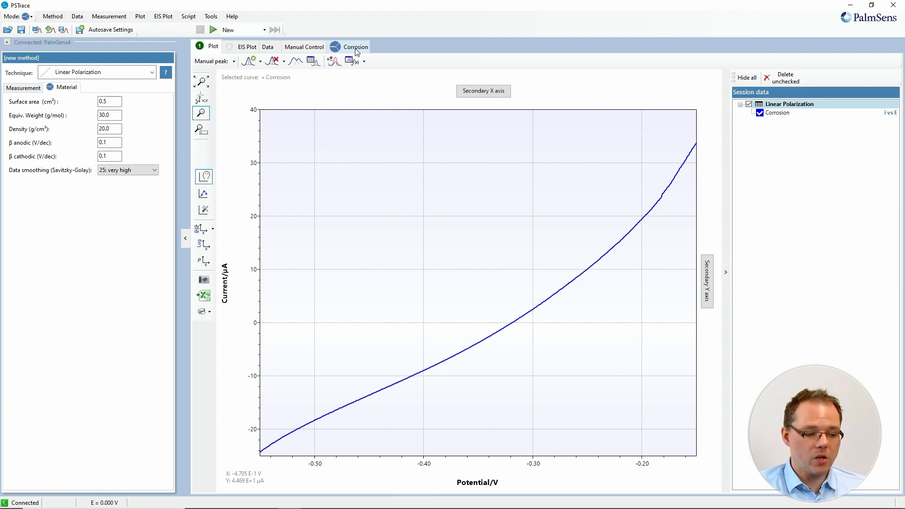
{"action": "left_click", "coordinate": [354, 46]}
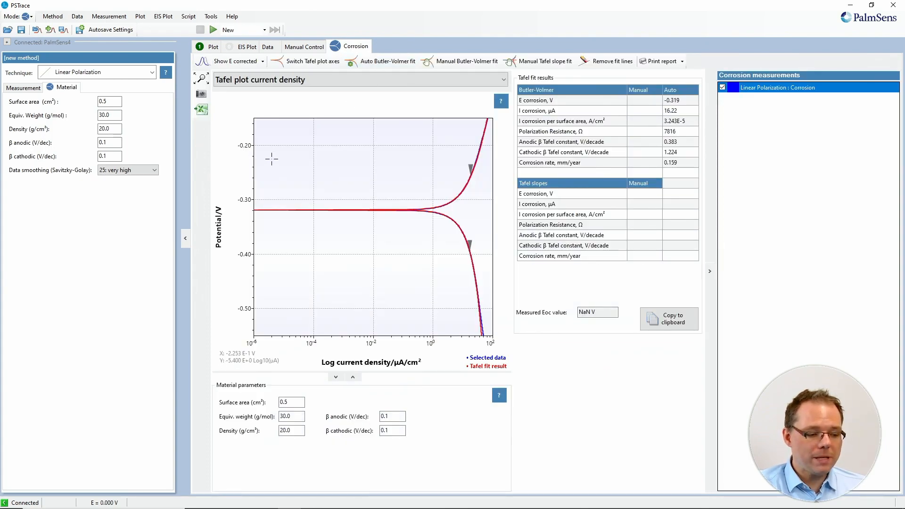
{"action": "mouse_move", "coordinate": [243, 322]}
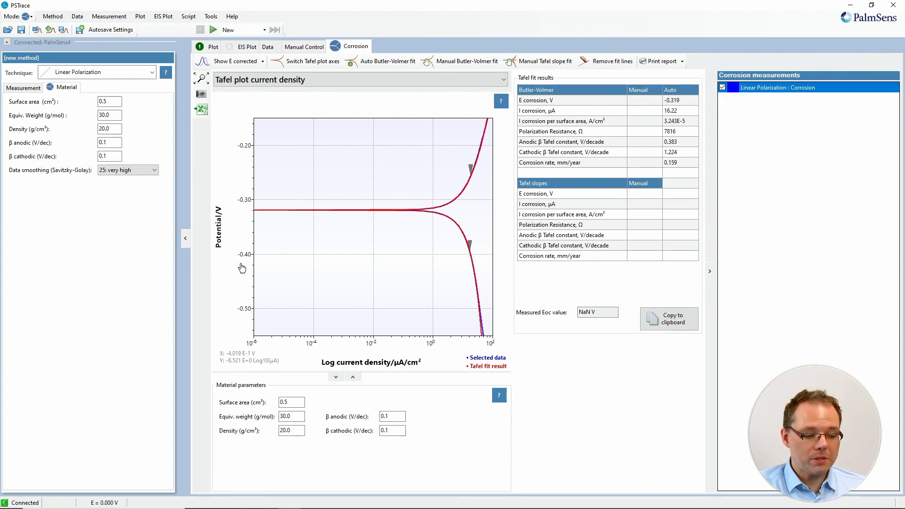
{"action": "mouse_move", "coordinate": [343, 350]}
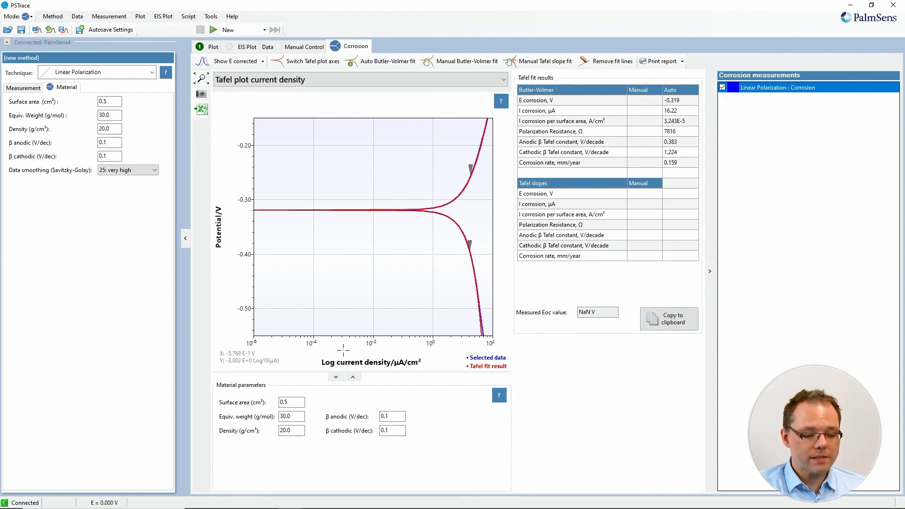
{"action": "mouse_move", "coordinate": [342, 359]}
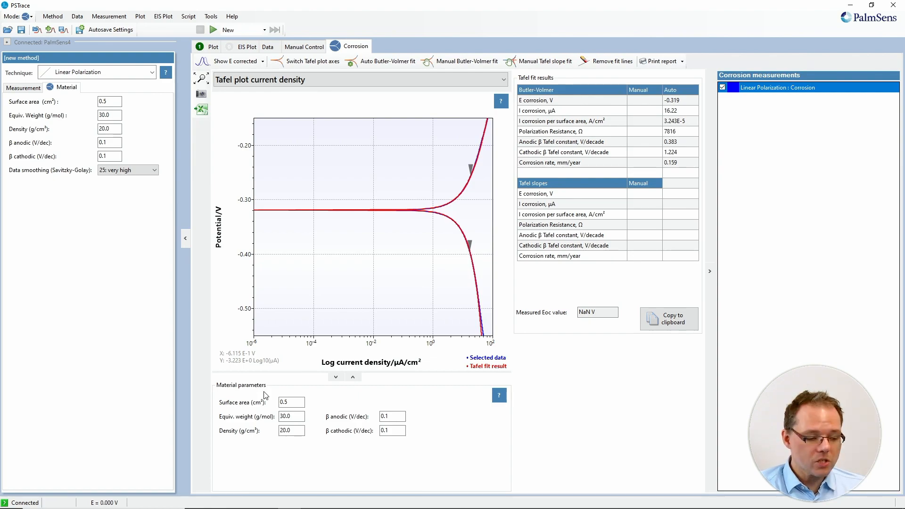
{"action": "mouse_move", "coordinate": [443, 424]}
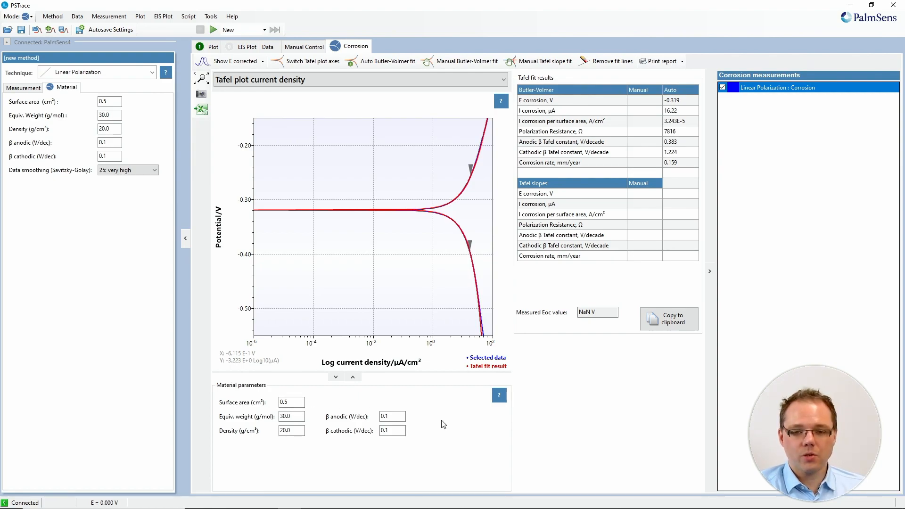
{"action": "mouse_move", "coordinate": [500, 395]}
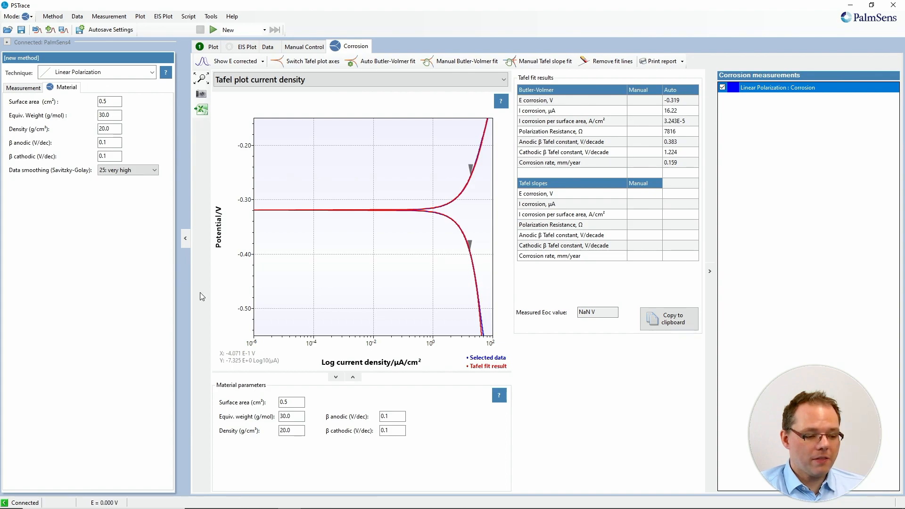
{"action": "mouse_move", "coordinate": [402, 203]}
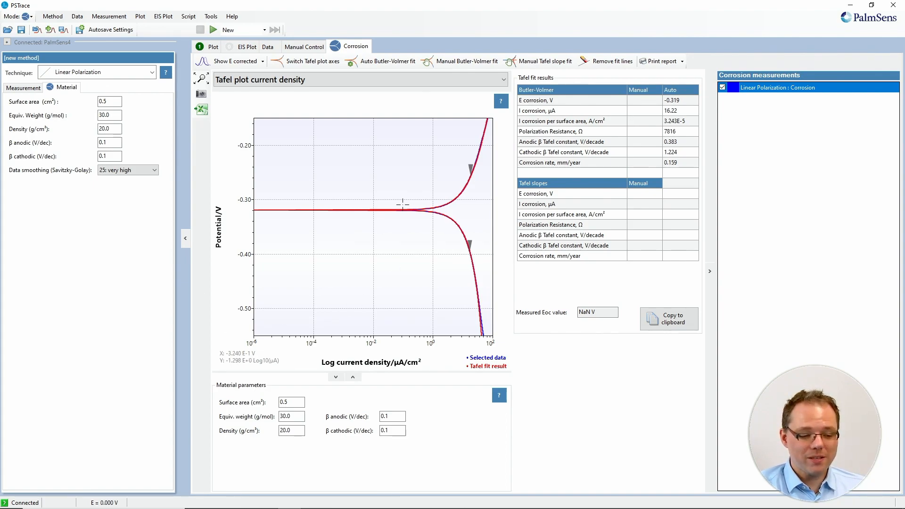
{"action": "mouse_move", "coordinate": [468, 208]}
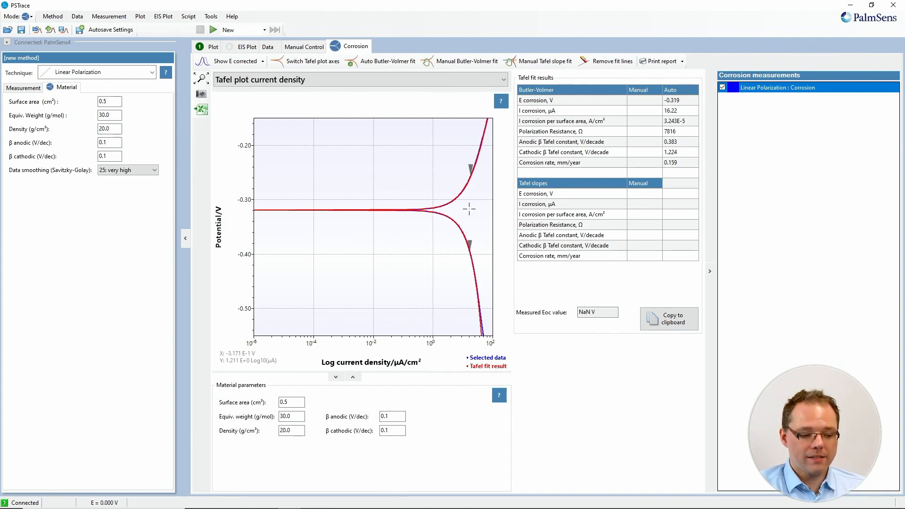
{"action": "mouse_move", "coordinate": [413, 213]}
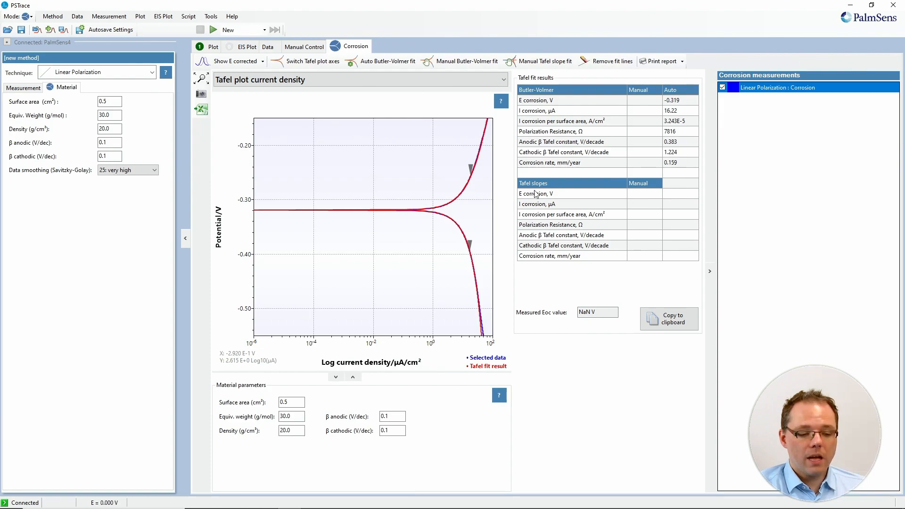
{"action": "mouse_move", "coordinate": [525, 247]}
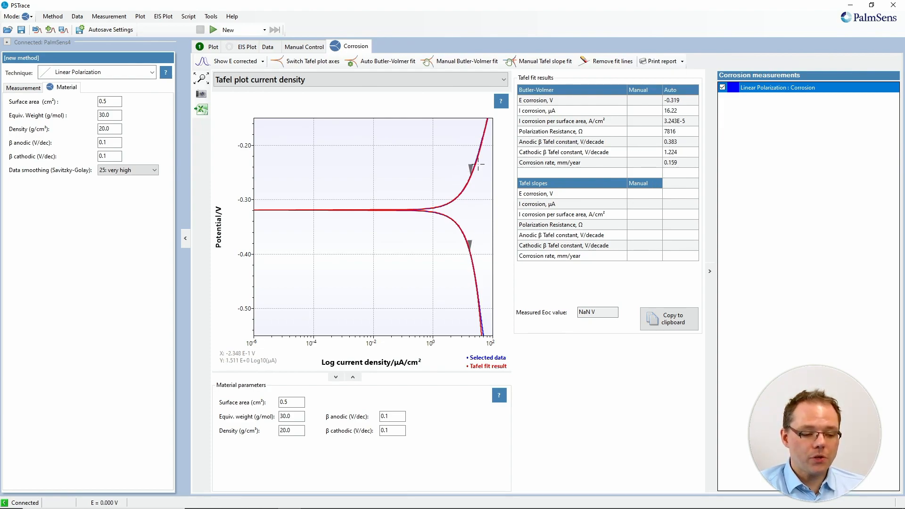
{"action": "mouse_move", "coordinate": [460, 177]}
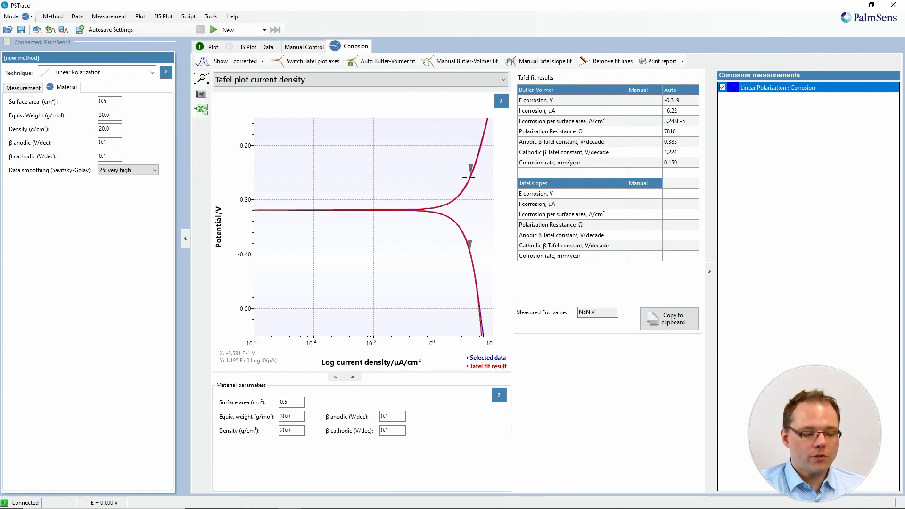
{"action": "mouse_move", "coordinate": [477, 242]}
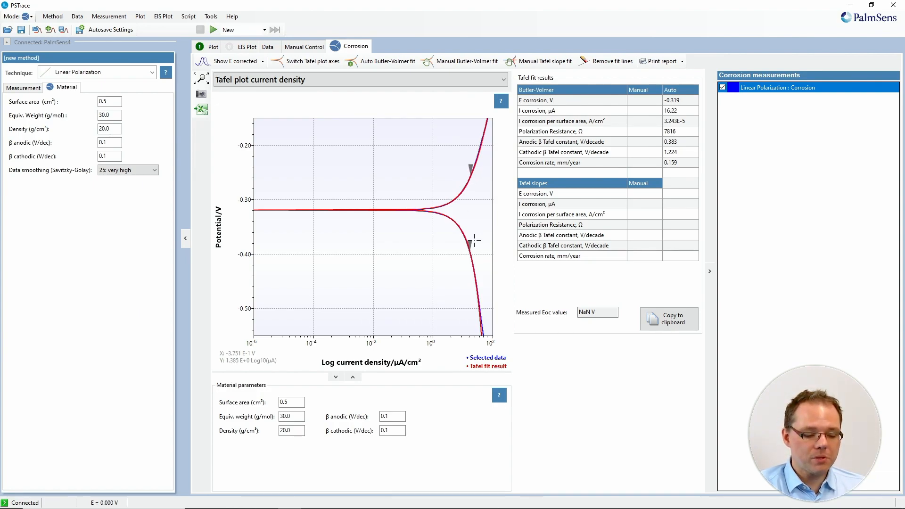
{"action": "mouse_move", "coordinate": [464, 178]}
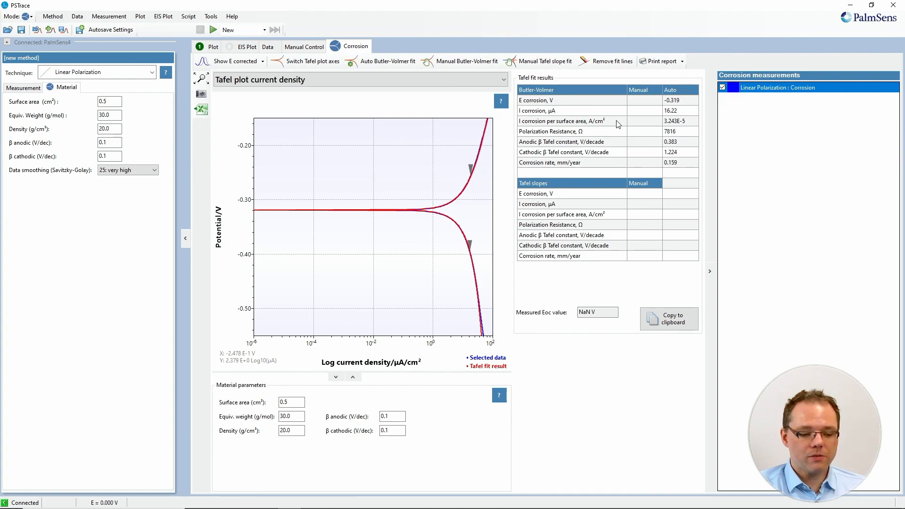
{"action": "mouse_move", "coordinate": [692, 111]}
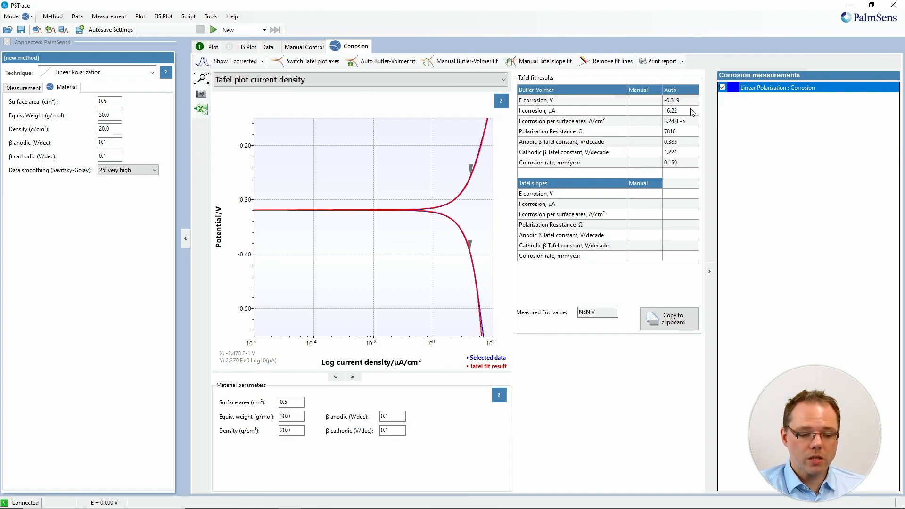
{"action": "mouse_move", "coordinate": [696, 126]}
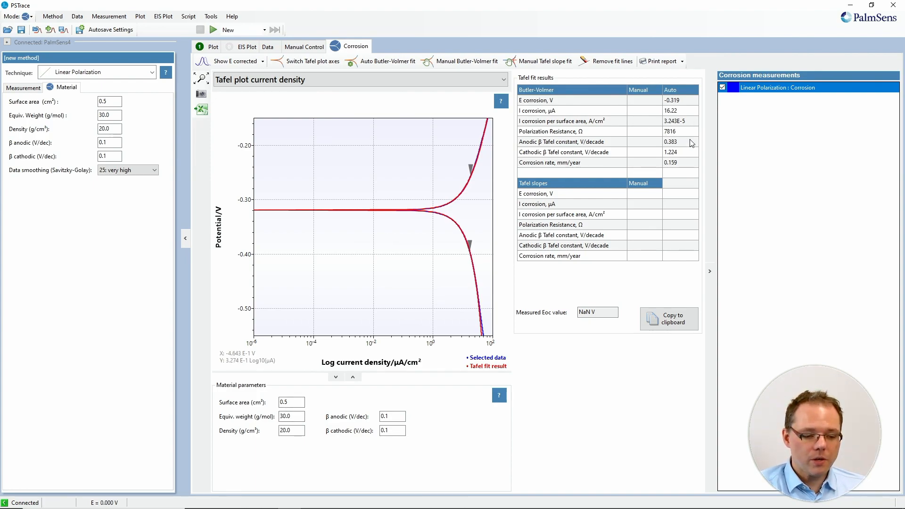
{"action": "mouse_move", "coordinate": [690, 152]}
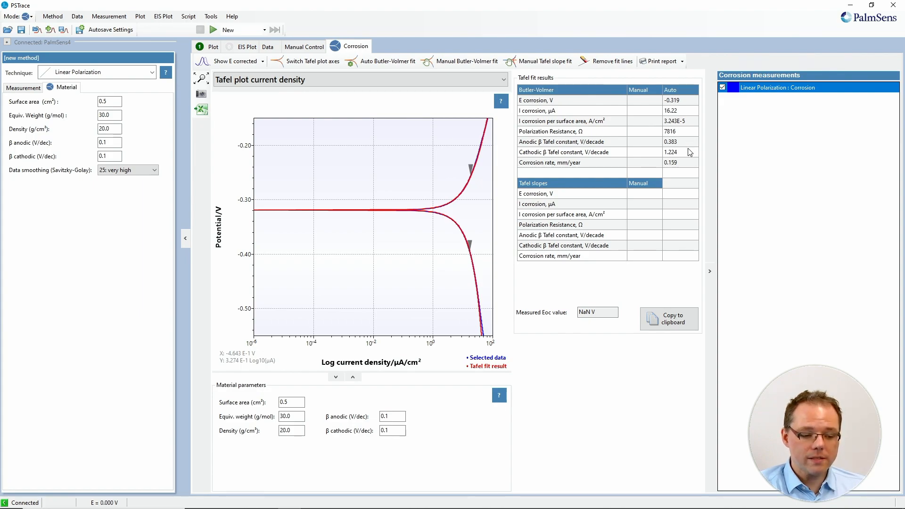
{"action": "mouse_move", "coordinate": [688, 168]}
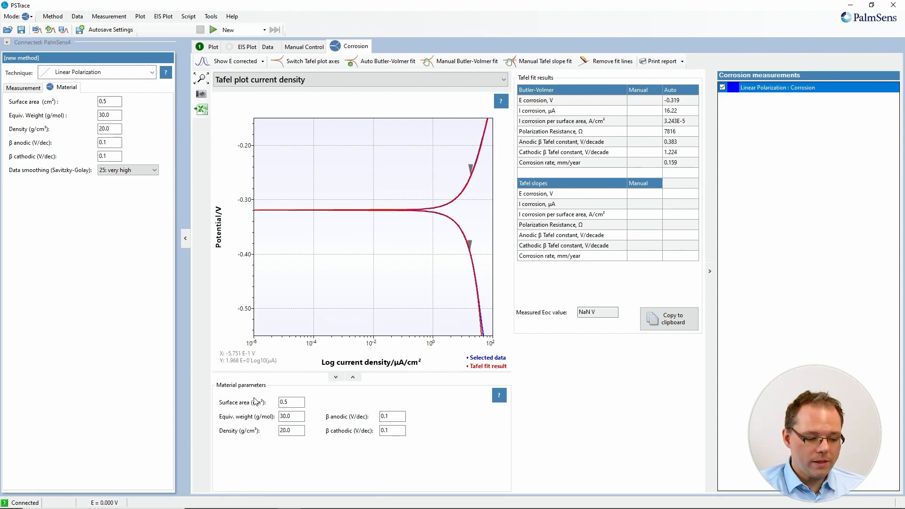
{"action": "mouse_move", "coordinate": [274, 453]}
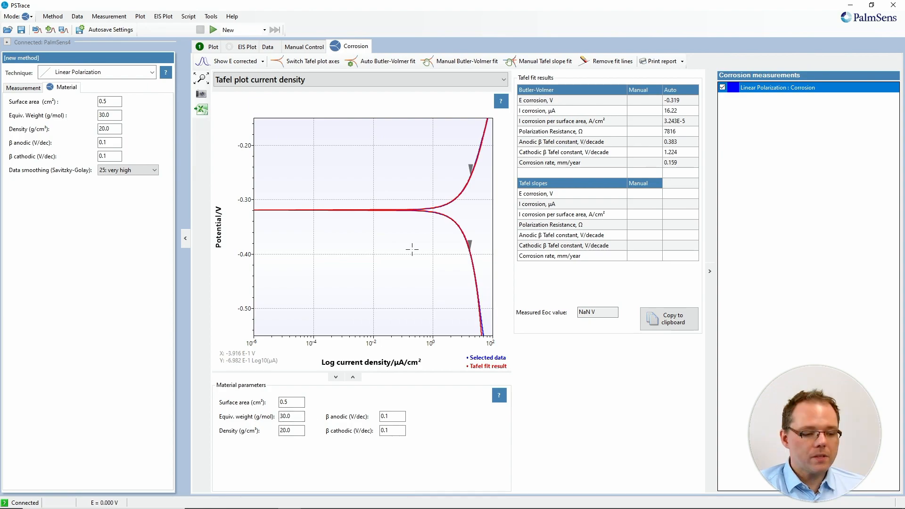
{"action": "mouse_move", "coordinate": [423, 192]}
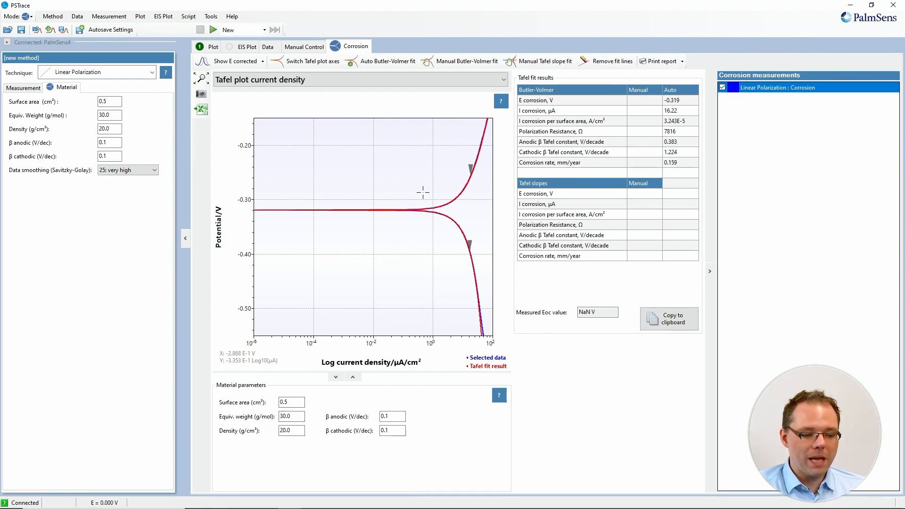
{"action": "mouse_move", "coordinate": [419, 136]}
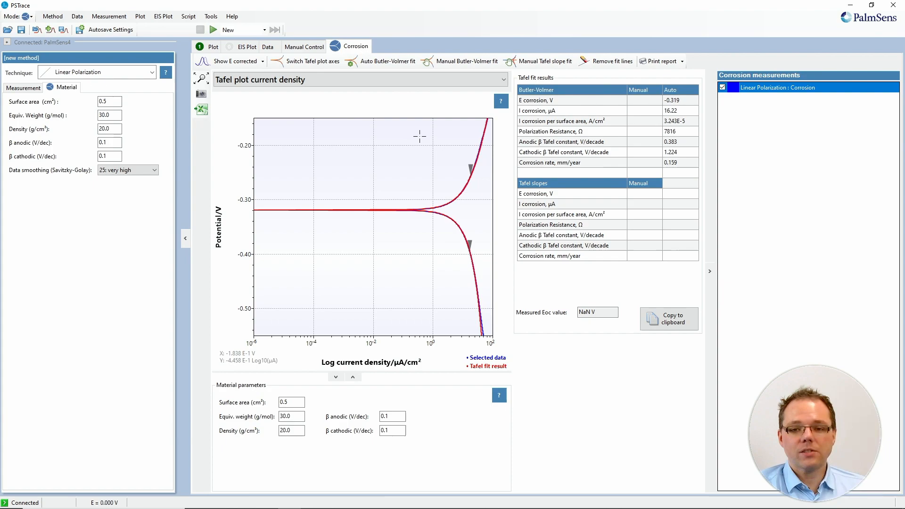
{"action": "mouse_move", "coordinate": [455, 160]}
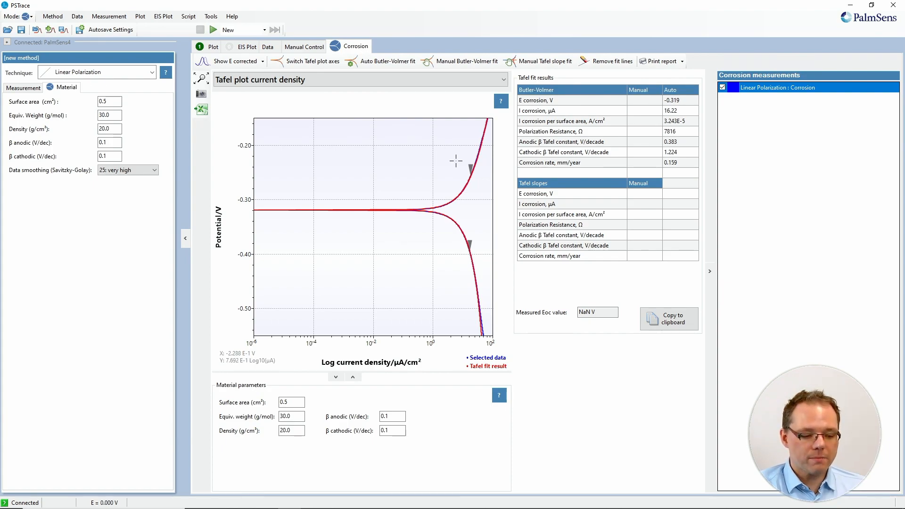
{"action": "mouse_move", "coordinate": [390, 135]}
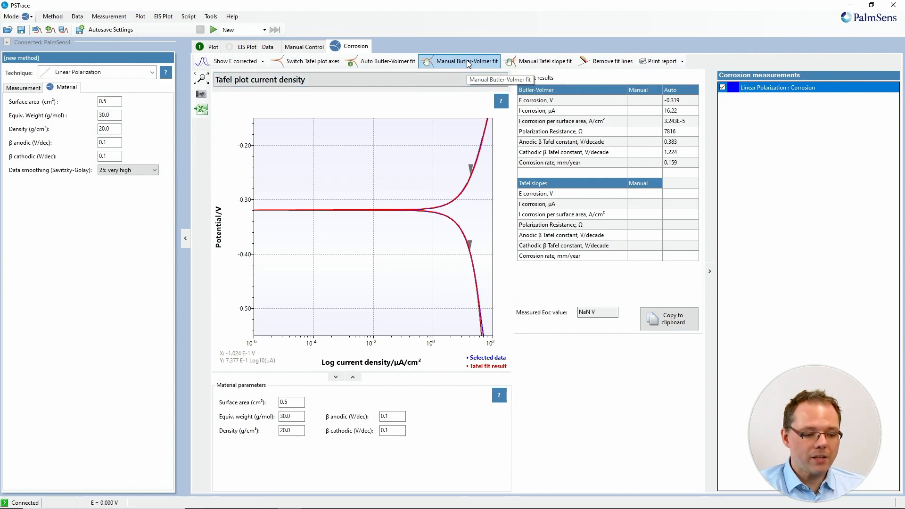
{"action": "left_click", "coordinate": [466, 61]}
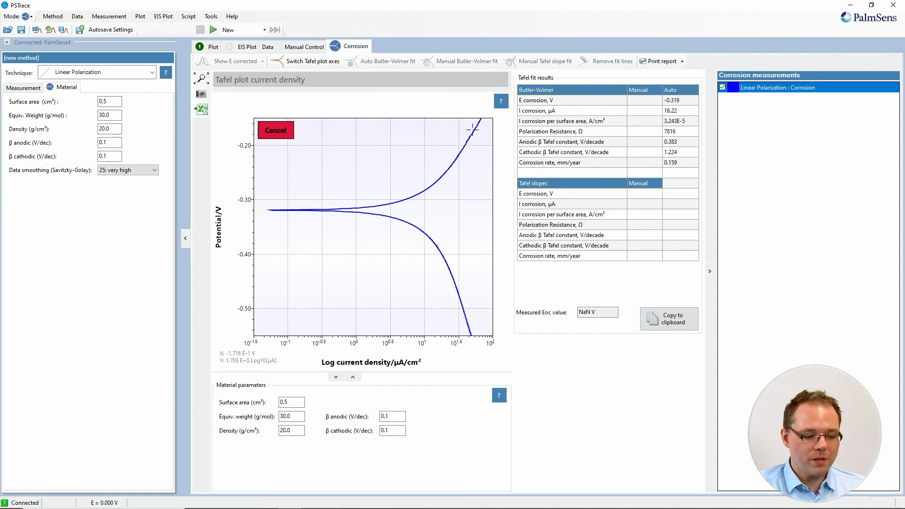
{"action": "mouse_move", "coordinate": [466, 318]}
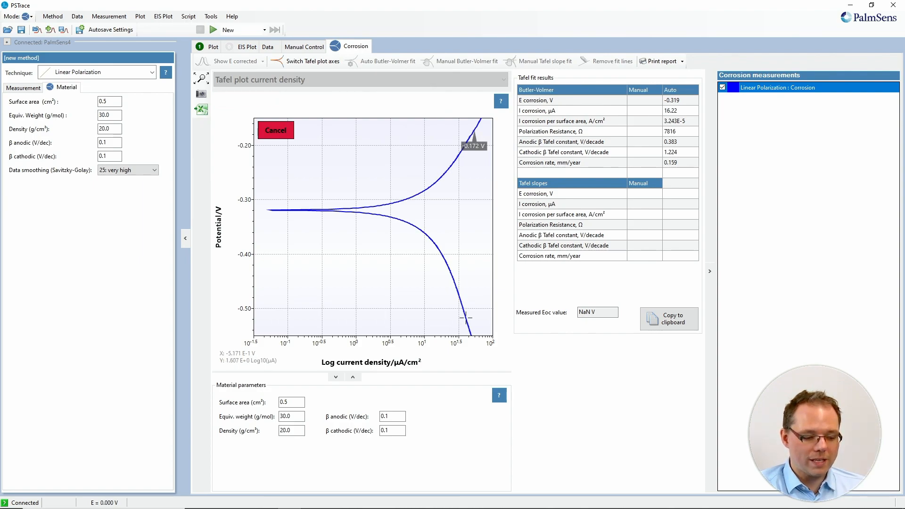
{"action": "left_click", "coordinate": [468, 61]}
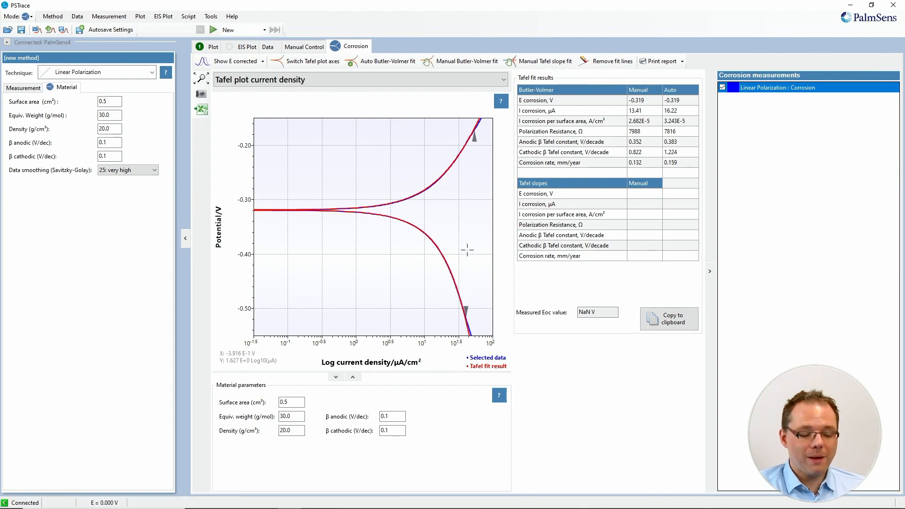
{"action": "mouse_move", "coordinate": [485, 209]}
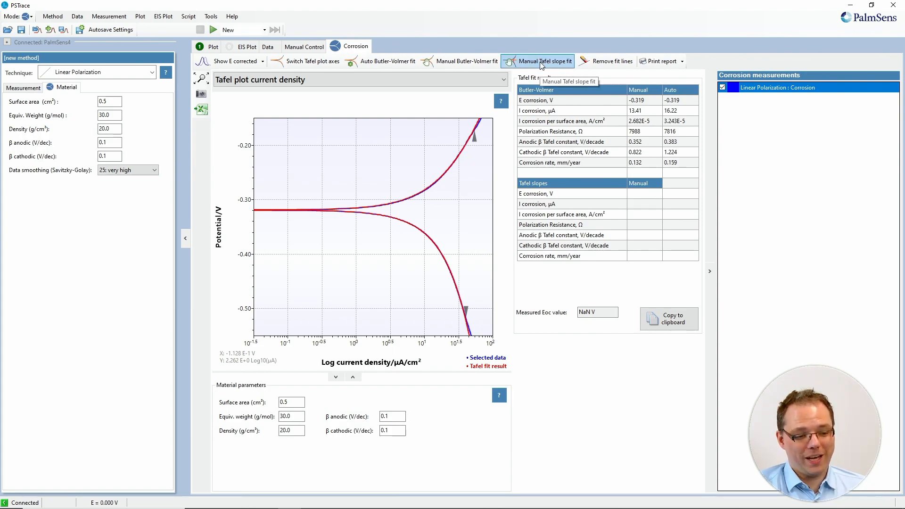
- Fit manual Tafel slopes on both branches and confirm, giving 0.047 mm/year
{"action": "left_click", "coordinate": [545, 61]}
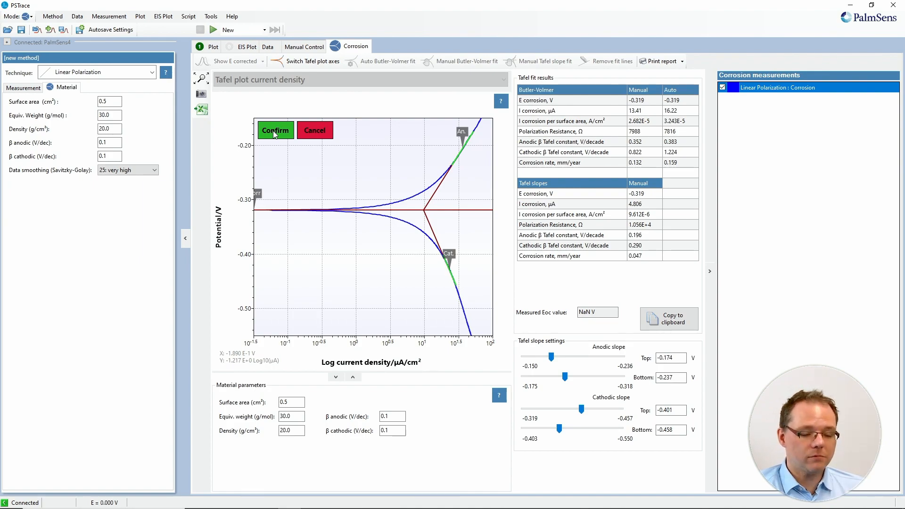
{"action": "left_click", "coordinate": [275, 131]}
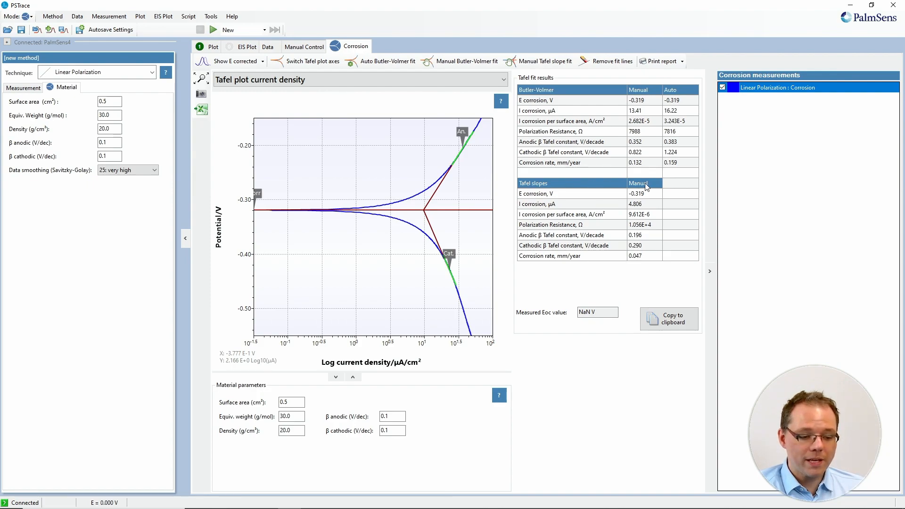
{"action": "mouse_move", "coordinate": [653, 220]}
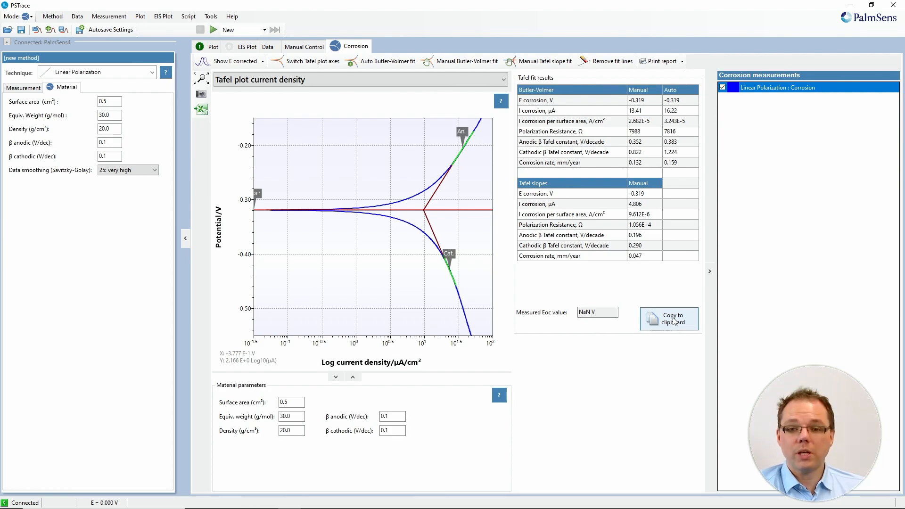
{"action": "mouse_move", "coordinate": [312, 127]}
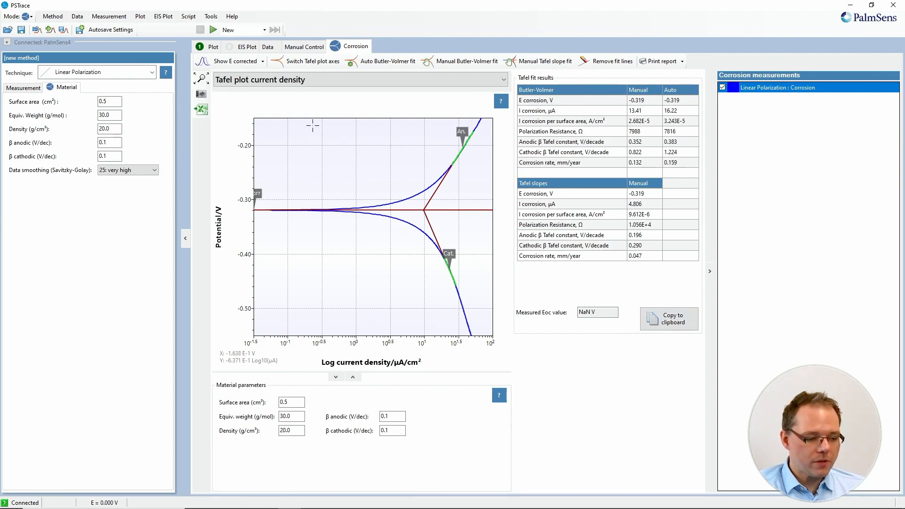
{"action": "mouse_move", "coordinate": [320, 66]}
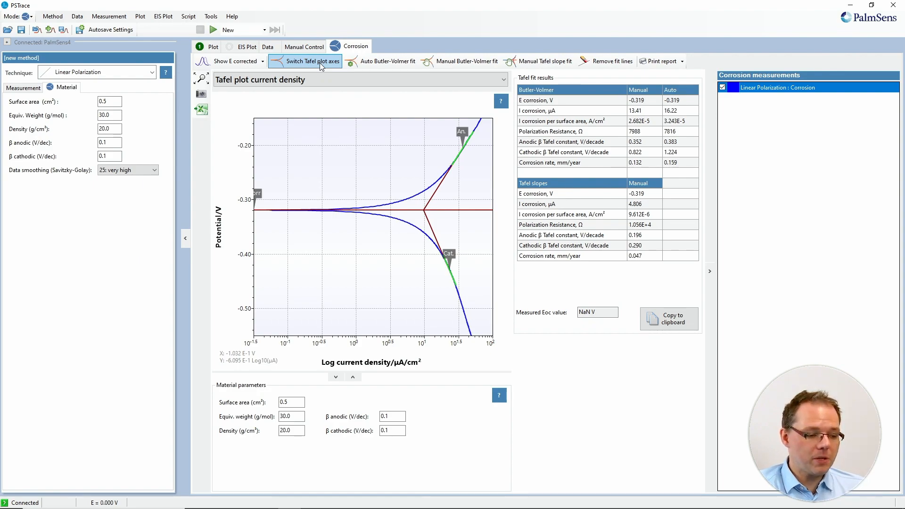
- Swap the Tafel plot axes, then restore potential versus log current density
{"action": "left_click", "coordinate": [309, 61]}
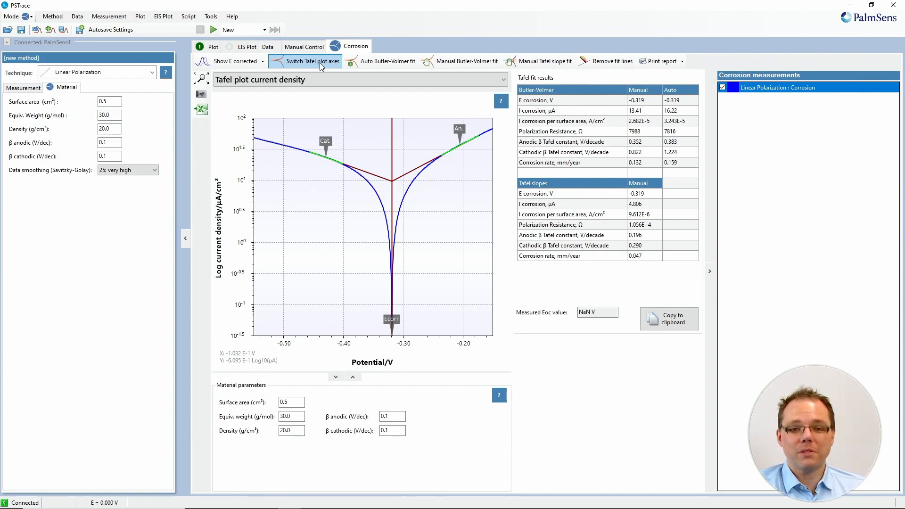
{"action": "left_click", "coordinate": [312, 62]}
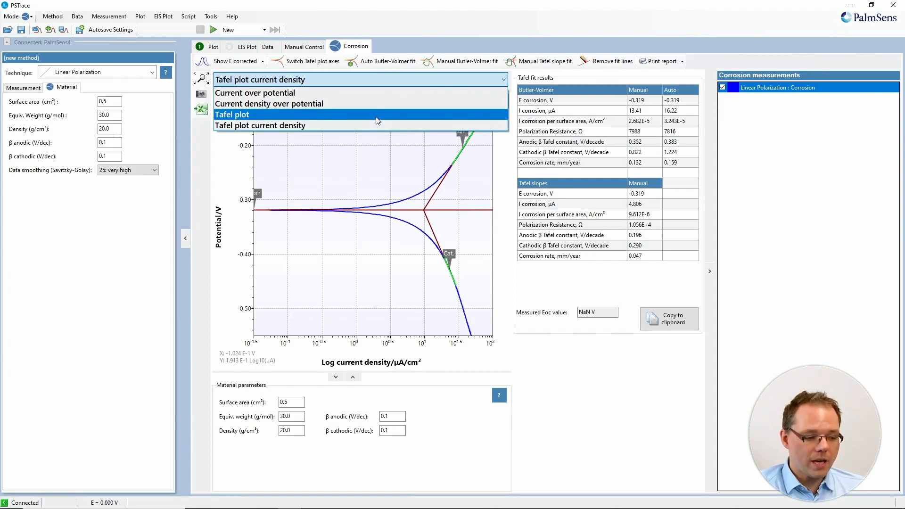
- Show the plain Tafel plot of current, then current density over potential
{"action": "left_click", "coordinate": [232, 114]}
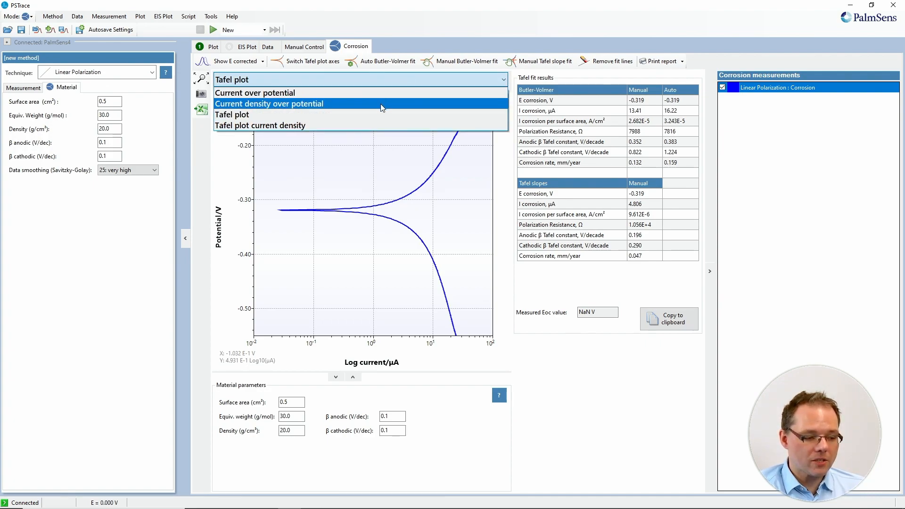
{"action": "left_click", "coordinate": [269, 104]}
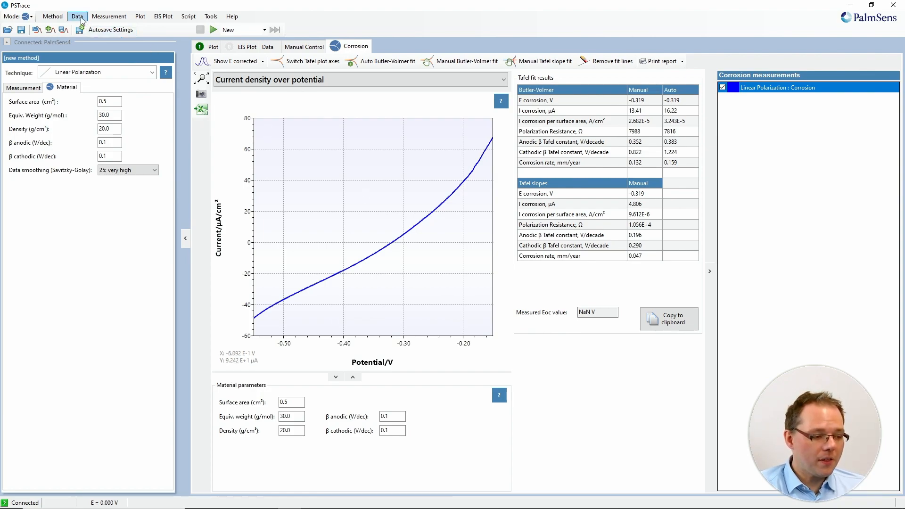
- Discard unsaved data, load the dummy EIS session and view its corrosion Bode plot
{"action": "left_click", "coordinate": [76, 16]}
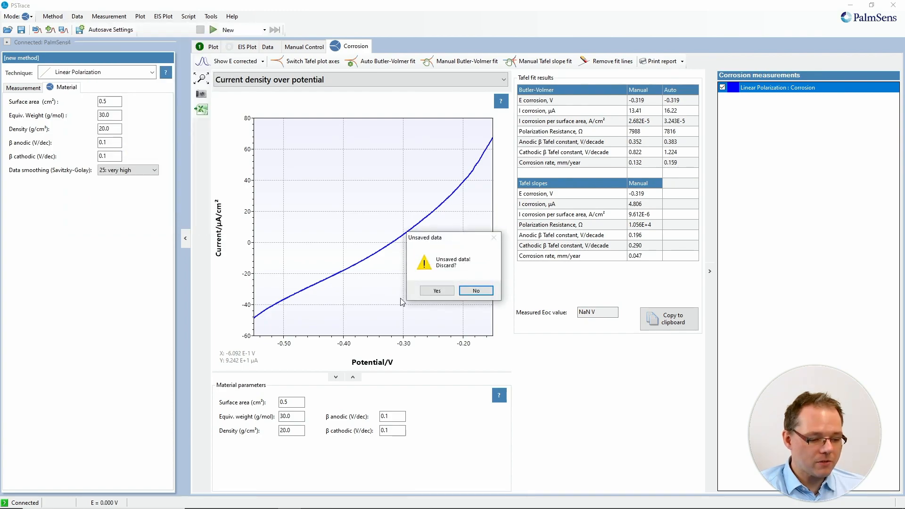
{"action": "left_click", "coordinate": [438, 291]}
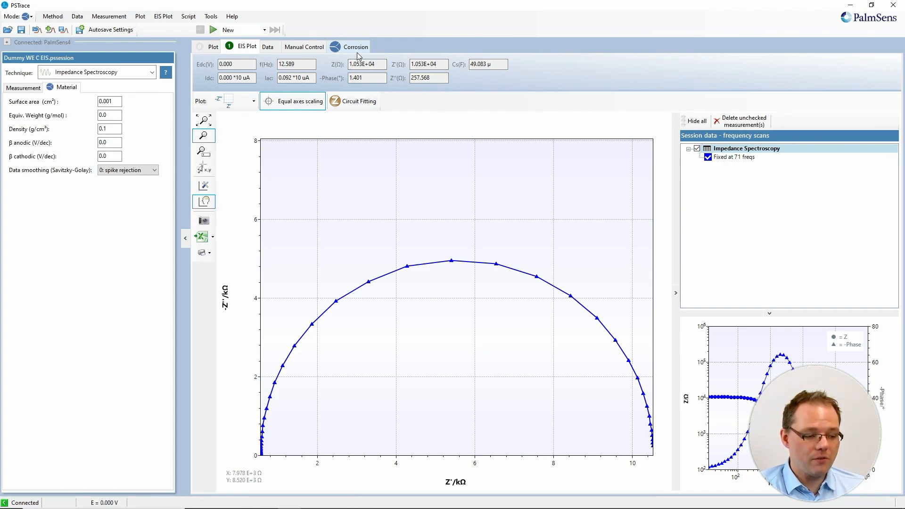
{"action": "left_click", "coordinate": [355, 46]}
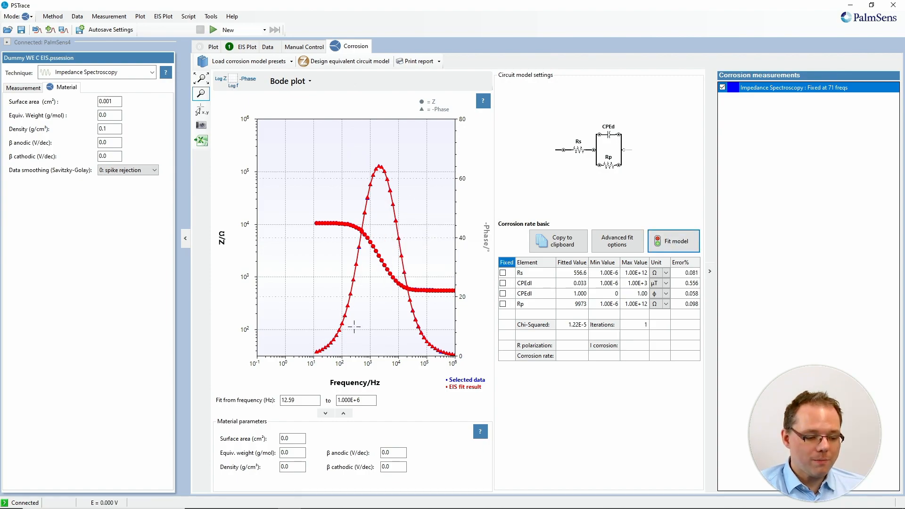
{"action": "mouse_move", "coordinate": [582, 118]}
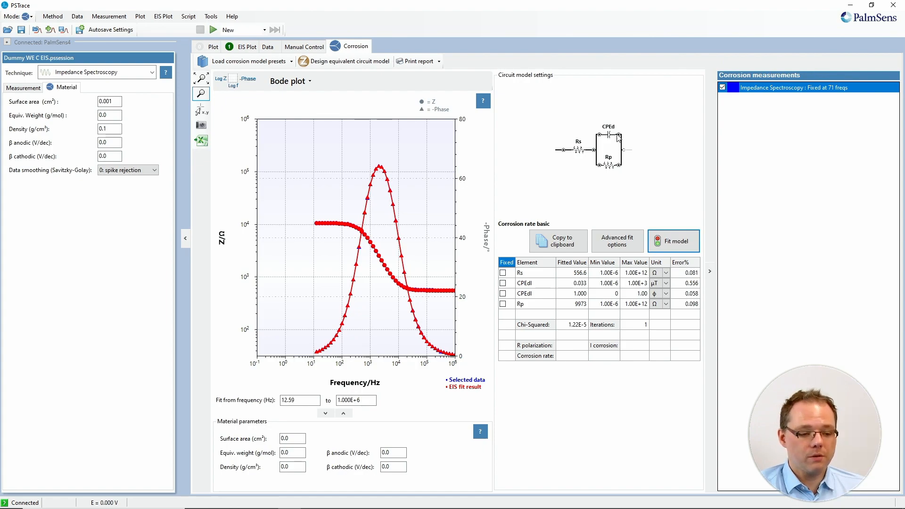
{"action": "mouse_move", "coordinate": [617, 179]}
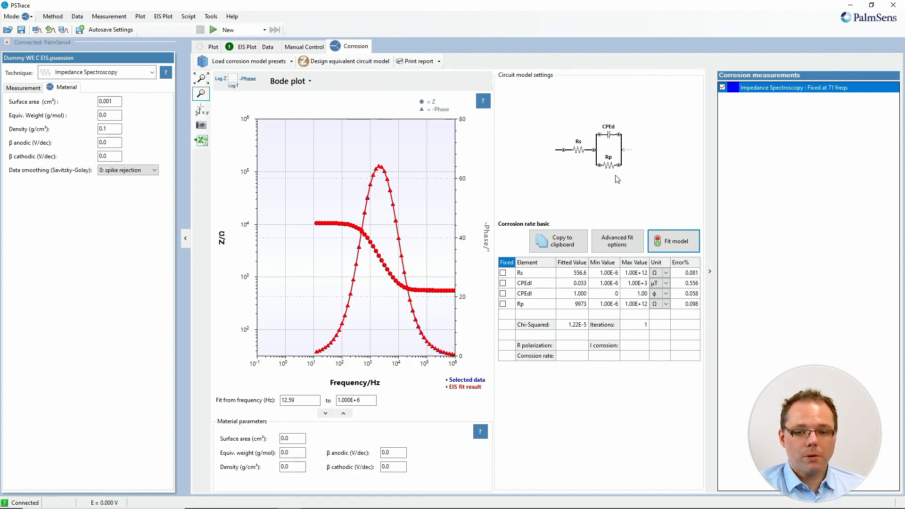
{"action": "mouse_move", "coordinate": [580, 184]}
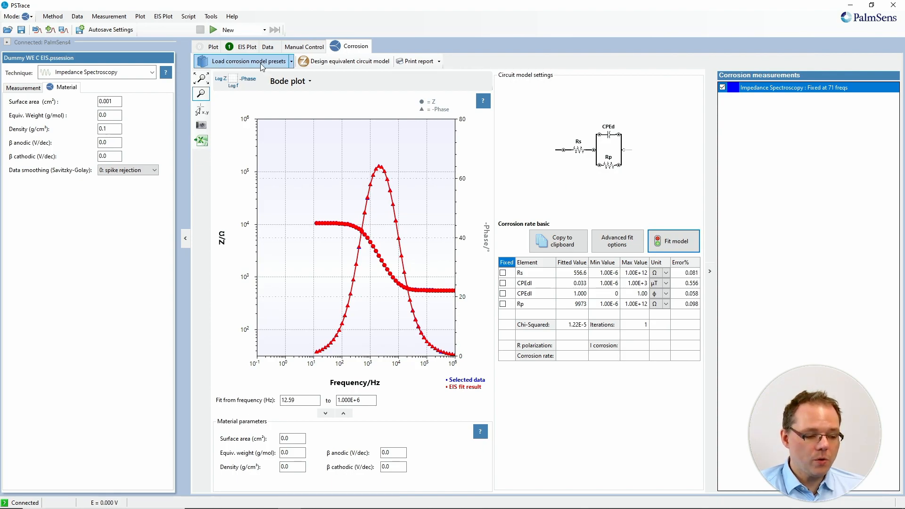
- Load the Ideal organic coating preset circuit (Rs in series with Cc)
{"action": "left_click", "coordinate": [248, 61]}
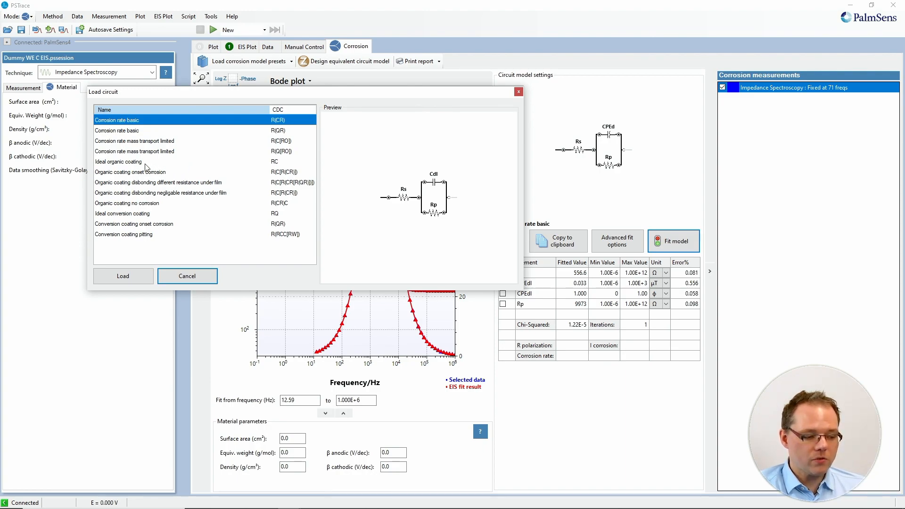
{"action": "left_click", "coordinate": [117, 162]}
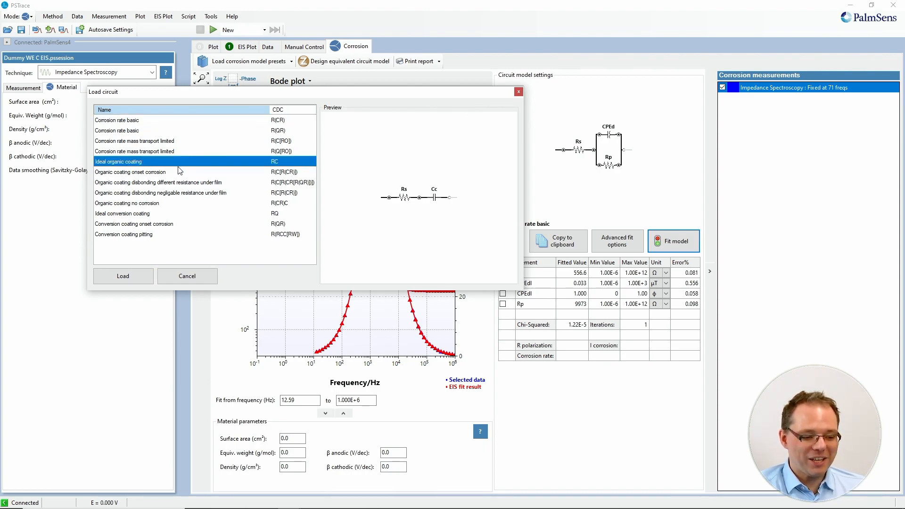
{"action": "mouse_move", "coordinate": [442, 200]}
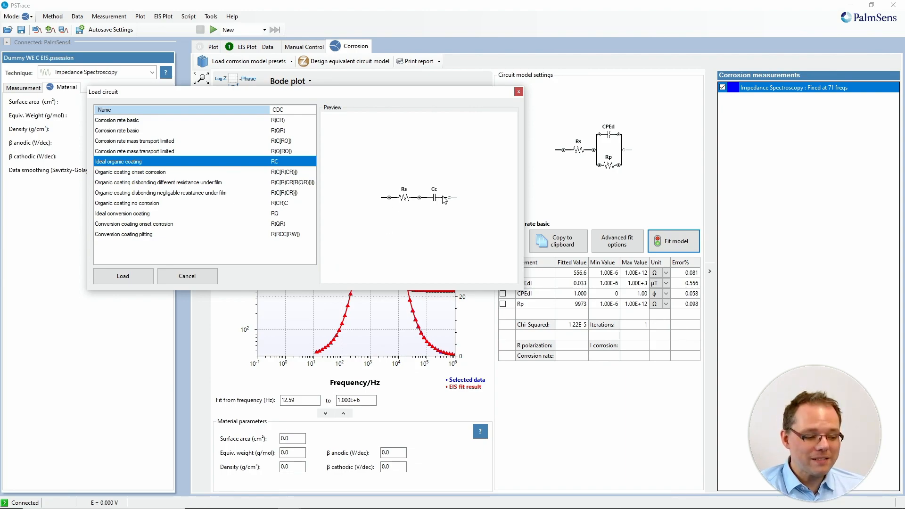
{"action": "left_click", "coordinate": [123, 275]}
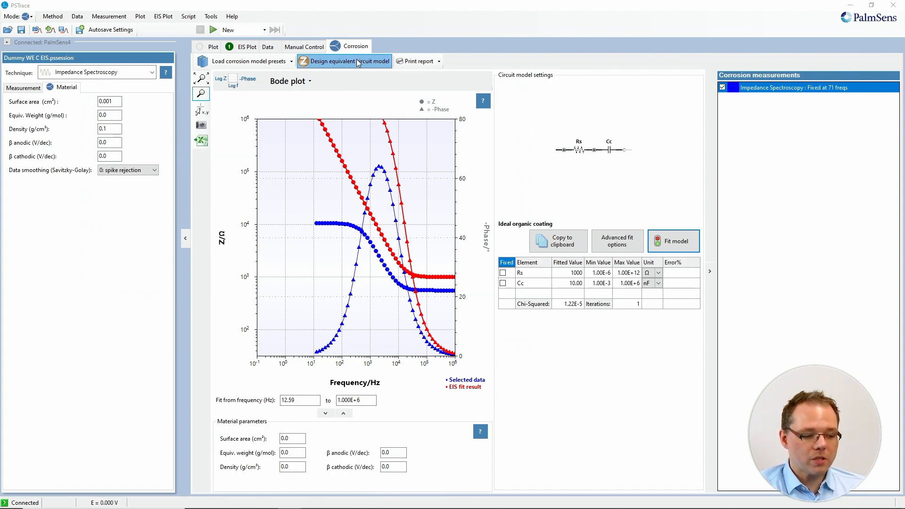
{"action": "left_click", "coordinate": [346, 61]}
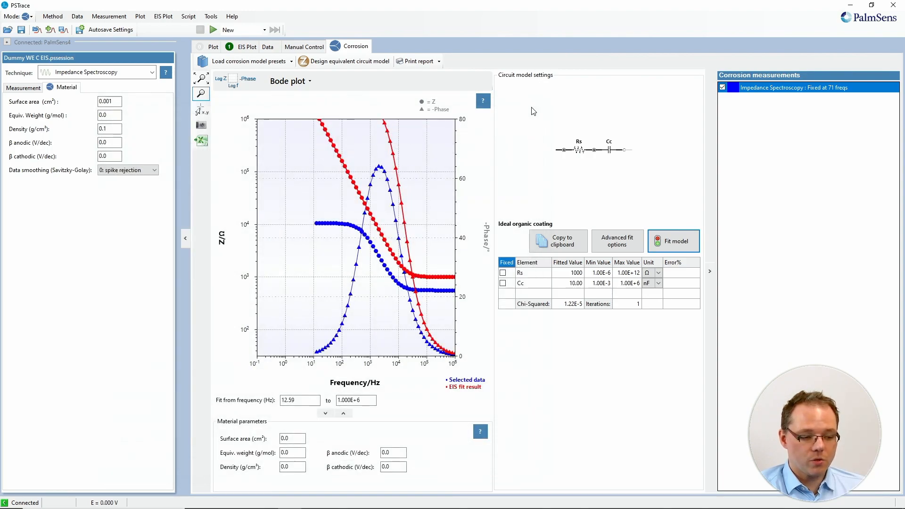
{"action": "mouse_move", "coordinate": [533, 187]}
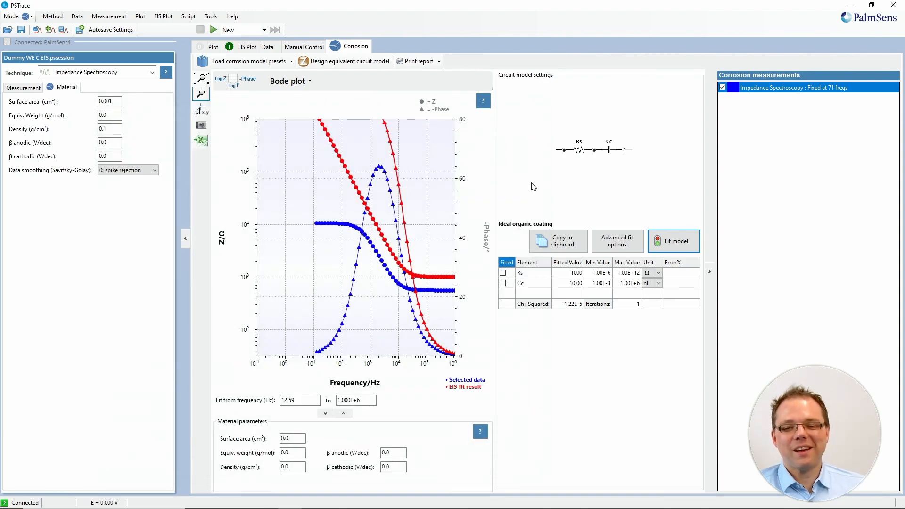